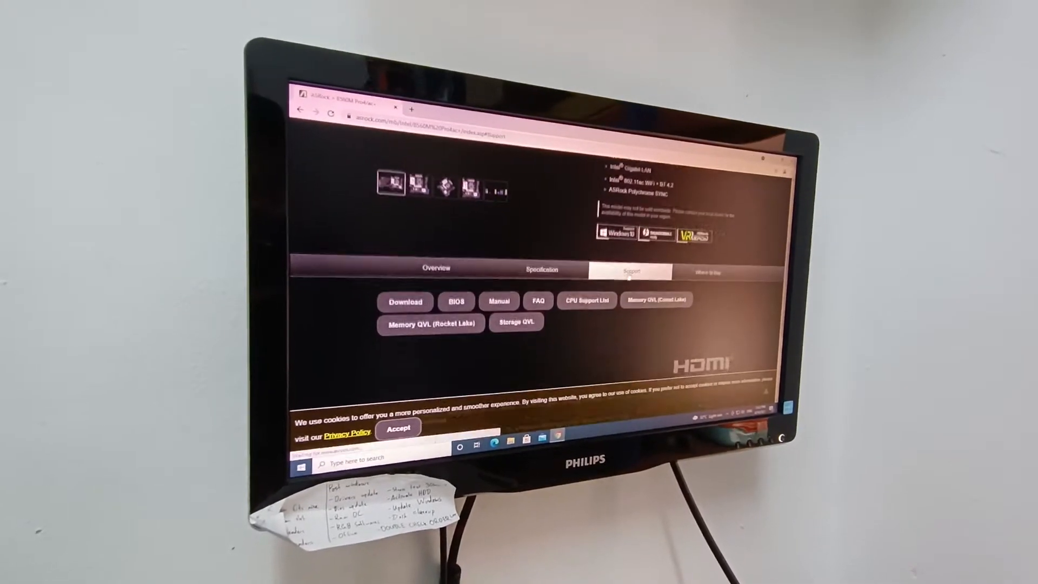
Step: Go to the BIOS download listing from the motherboard's Support page
{"action": "left_click", "coordinate": [456, 301]}
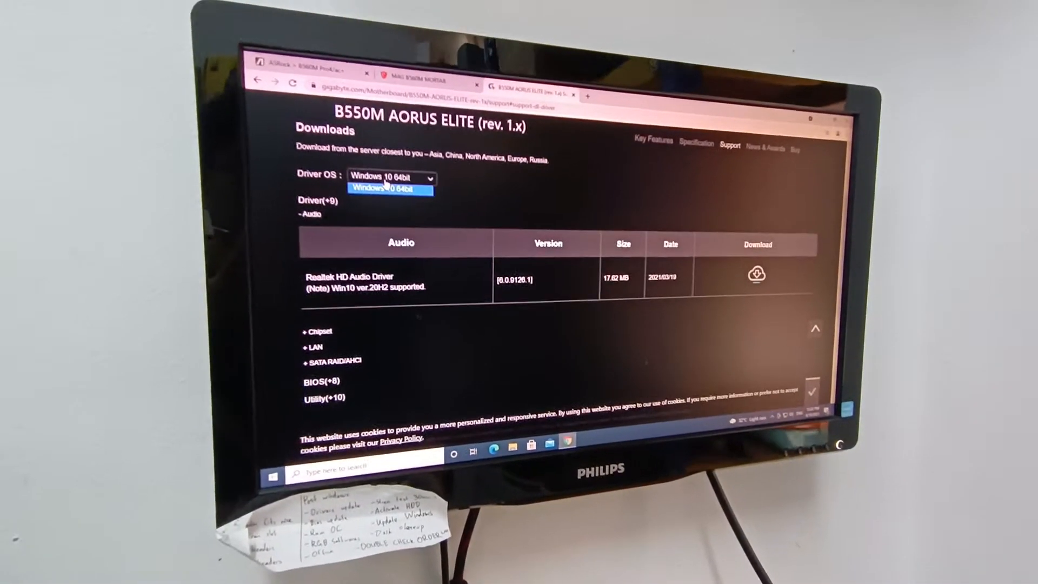
Step: Scroll down the Gigabyte downloads page to the Windows 10 64bit driver list
{"action": "scroll", "scroll_direction": "down", "scroll_amount": 3}
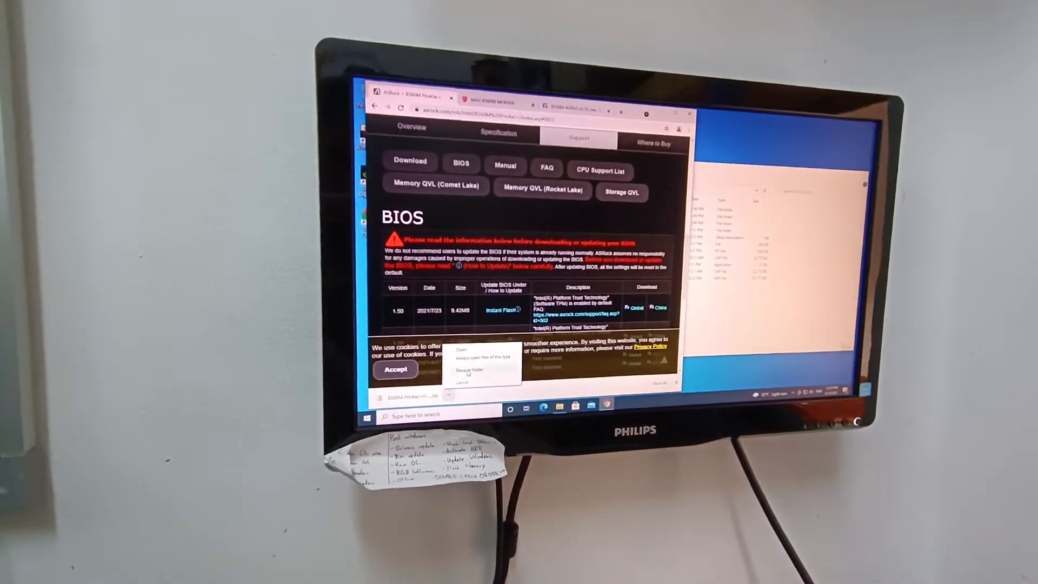
Step: Show the downloaded BIOS zip in its folder and extract it to the suggested folder
{"action": "left_click", "coordinate": [471, 366]}
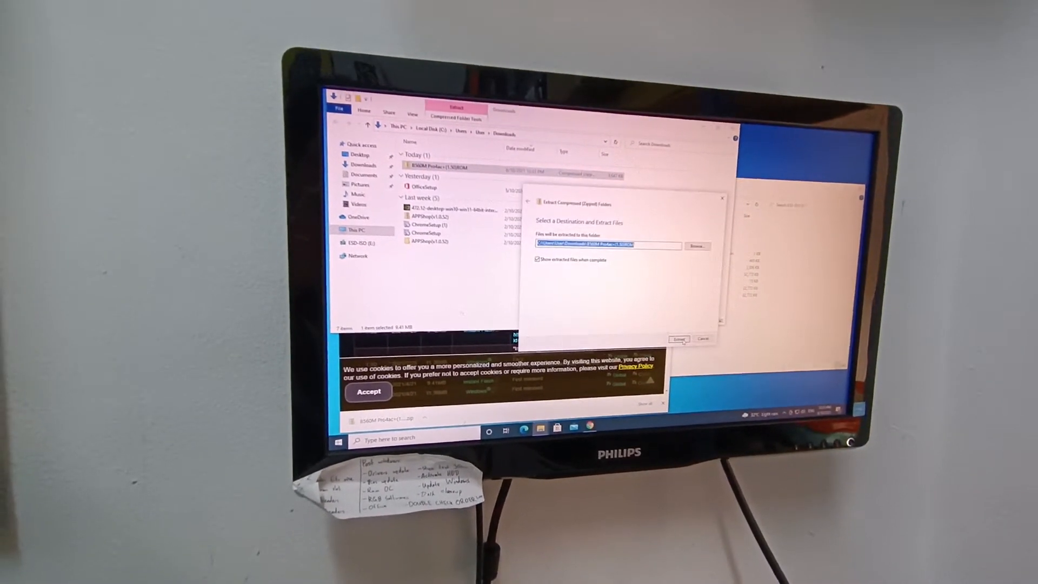
{"action": "left_click", "coordinate": [678, 339]}
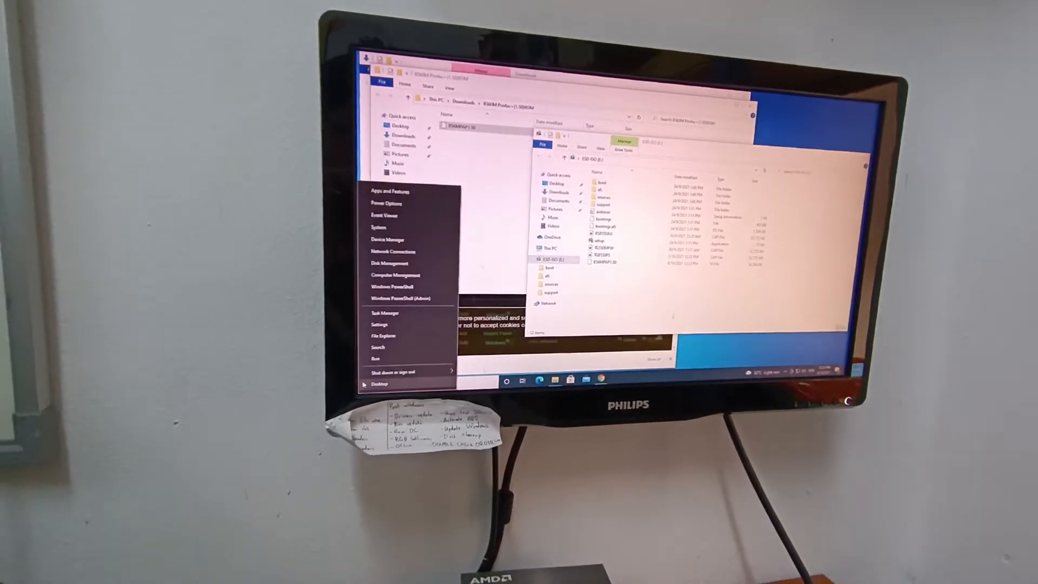
Step: Restart the PC via Start > Shut down or sign out > Restart
{"action": "left_click", "coordinate": [394, 371]}
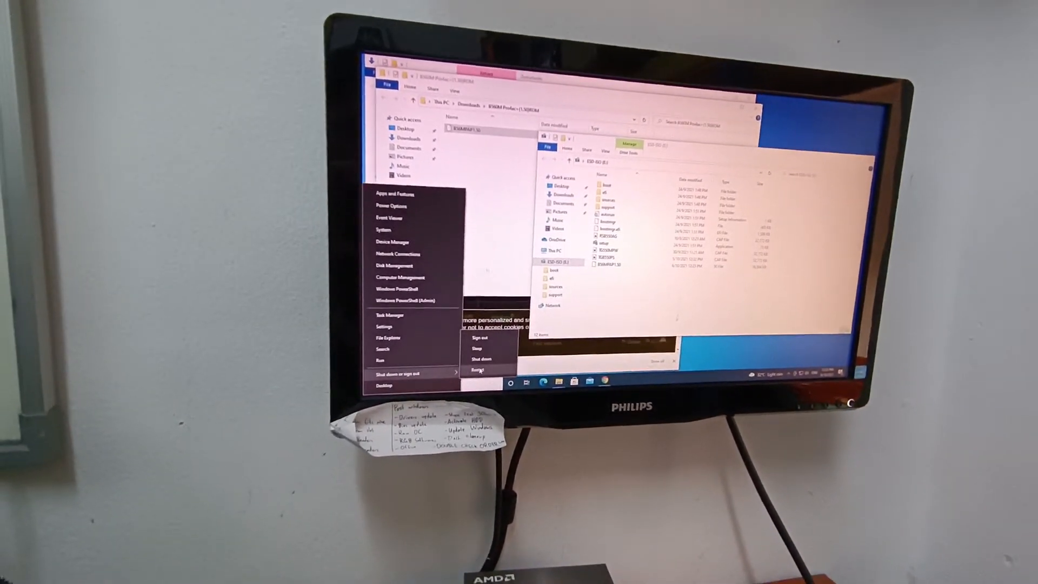
{"action": "left_click", "coordinate": [476, 370]}
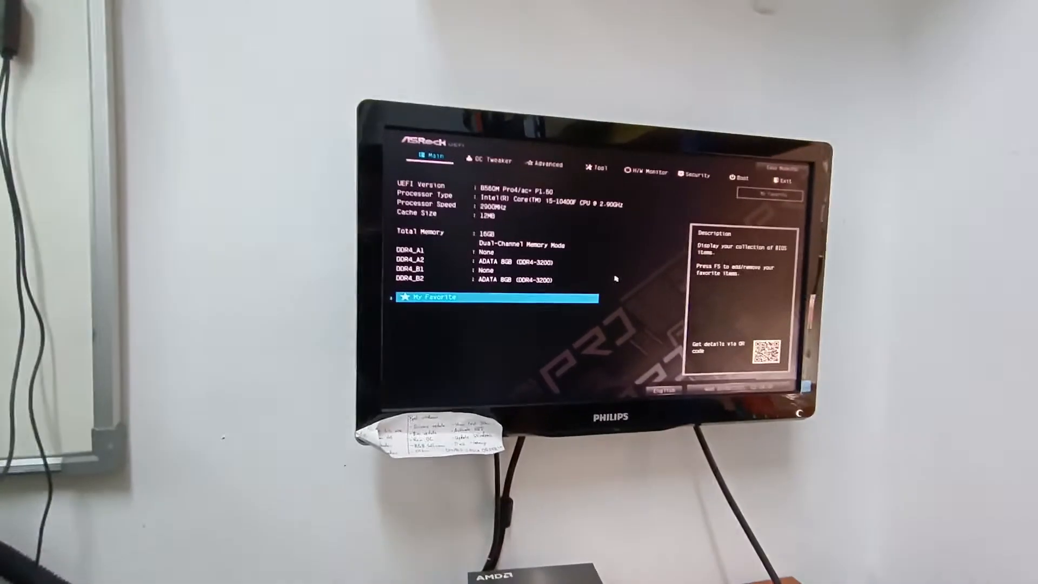
Step: Launch Instant Flash from the Tool section and dismiss the encryption notice, briefly visiting Advanced
{"action": "left_click", "coordinate": [599, 168]}
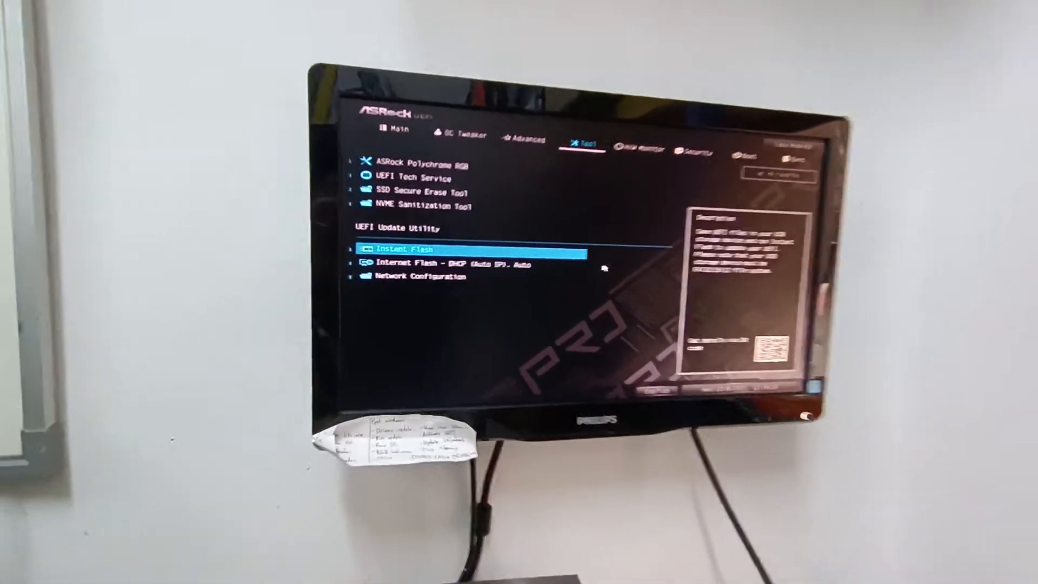
{"action": "left_click", "coordinate": [398, 250]}
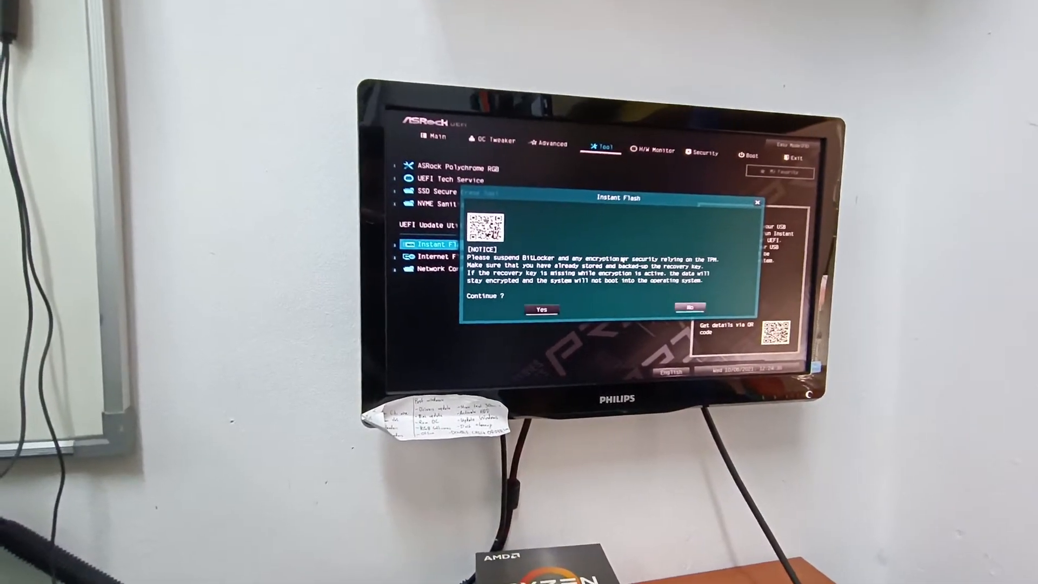
{"action": "left_click", "coordinate": [542, 310]}
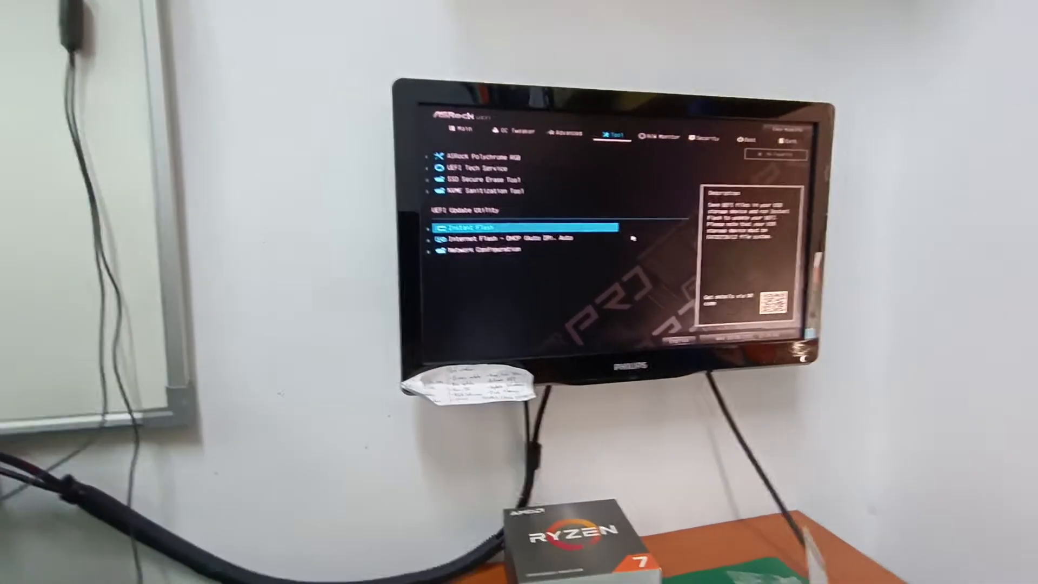
{"action": "left_click", "coordinate": [443, 137]}
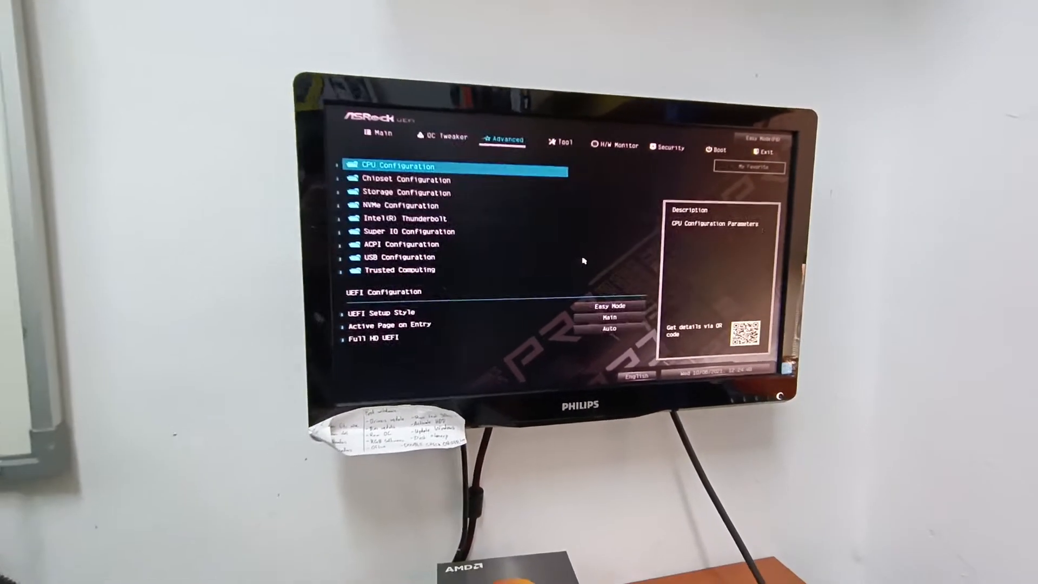
{"action": "left_click", "coordinate": [563, 142]}
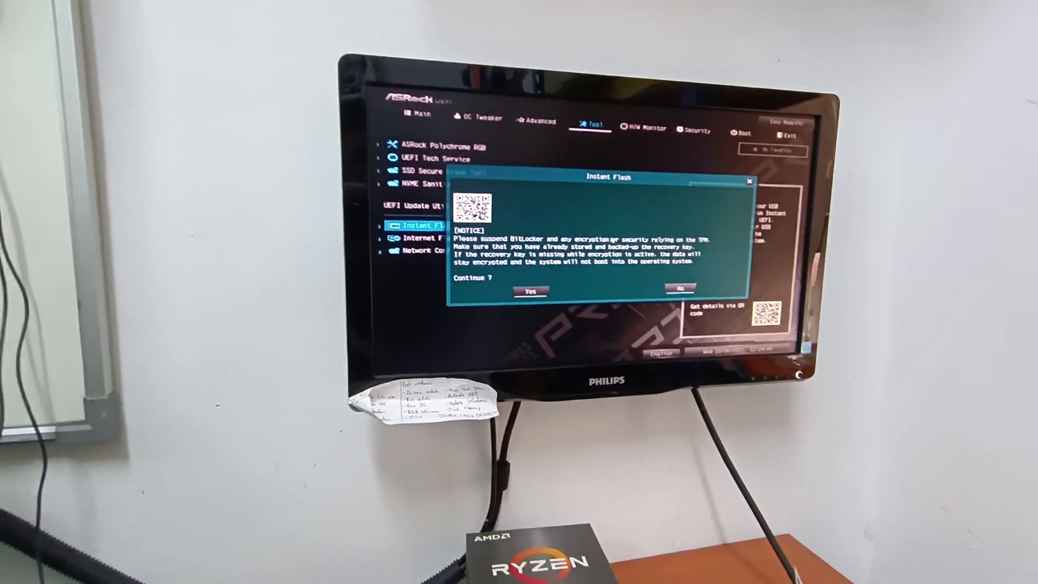
Step: Accept the BitLocker notice and confirm updating the UEFI to version 1.50
{"action": "left_click", "coordinate": [529, 291]}
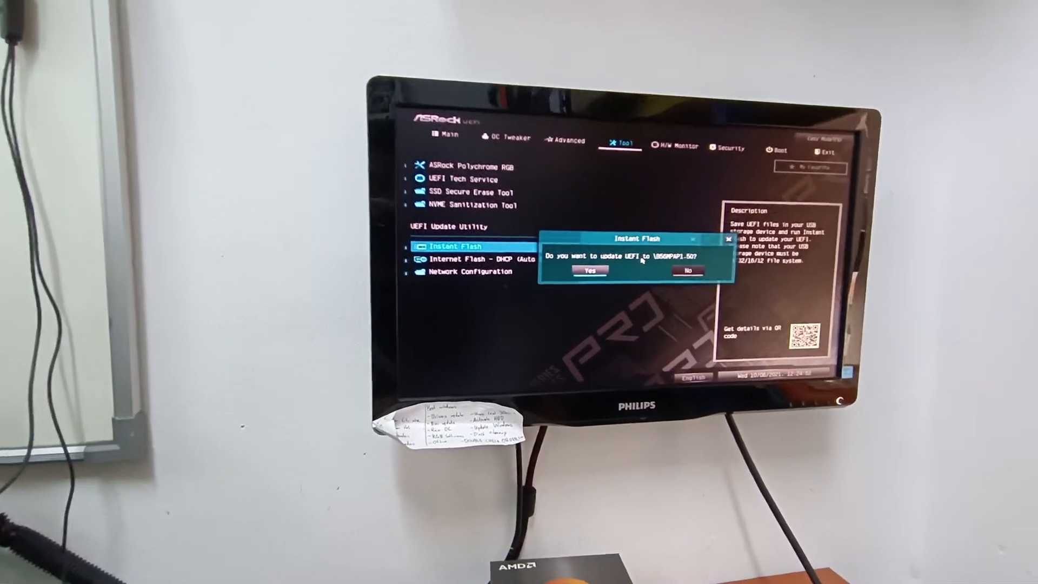
{"action": "left_click", "coordinate": [588, 271]}
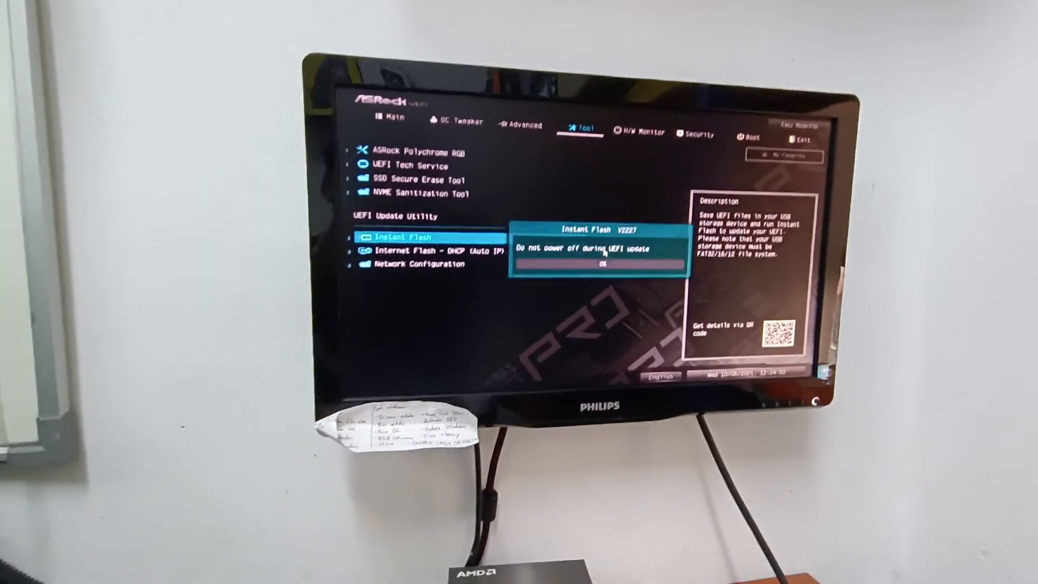